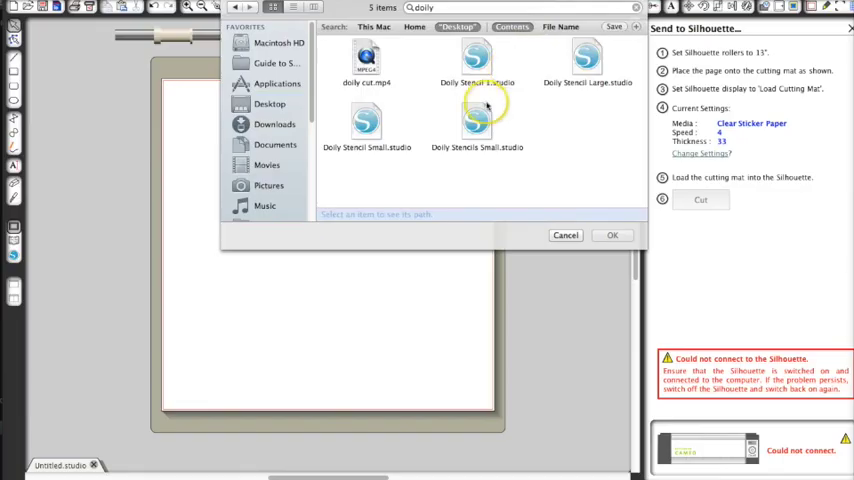
# Open Doily Stencil Large.studio and show its media cut settings via Change Settings
pyautogui.click(587, 60)
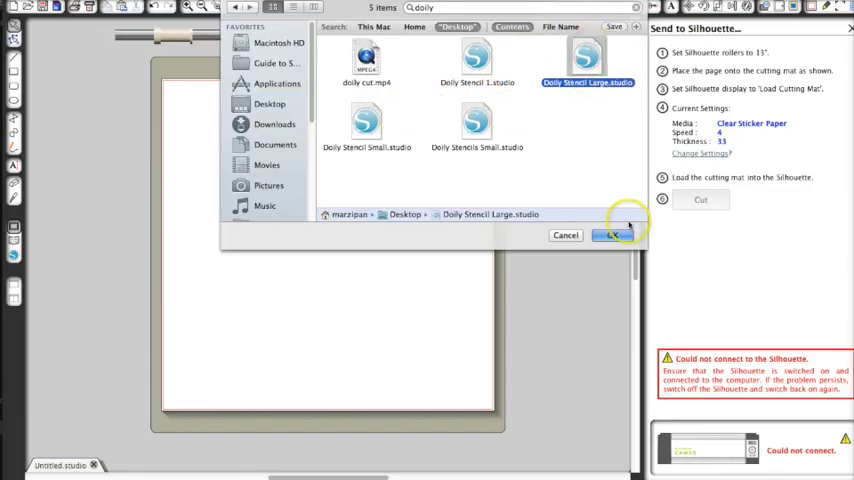
pyautogui.click(612, 235)
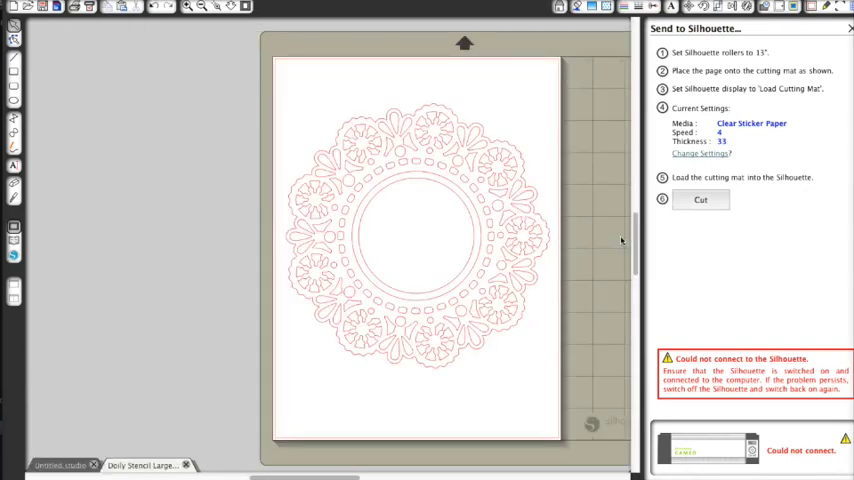
pyautogui.click(700, 153)
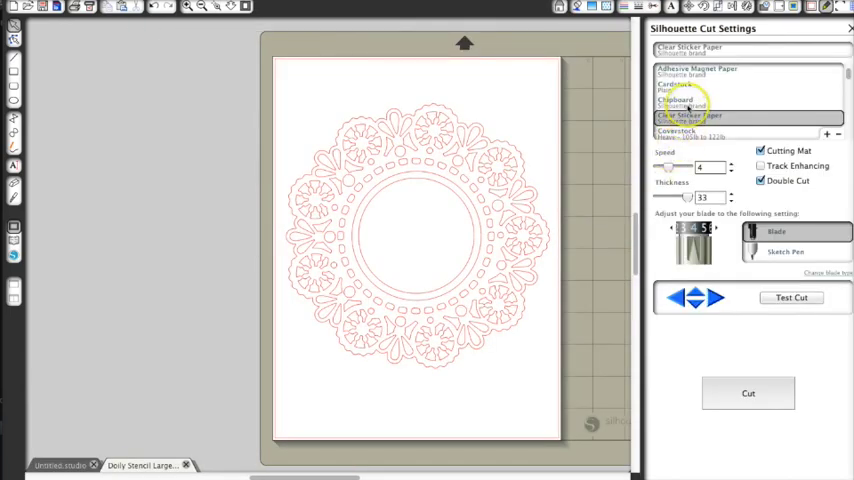